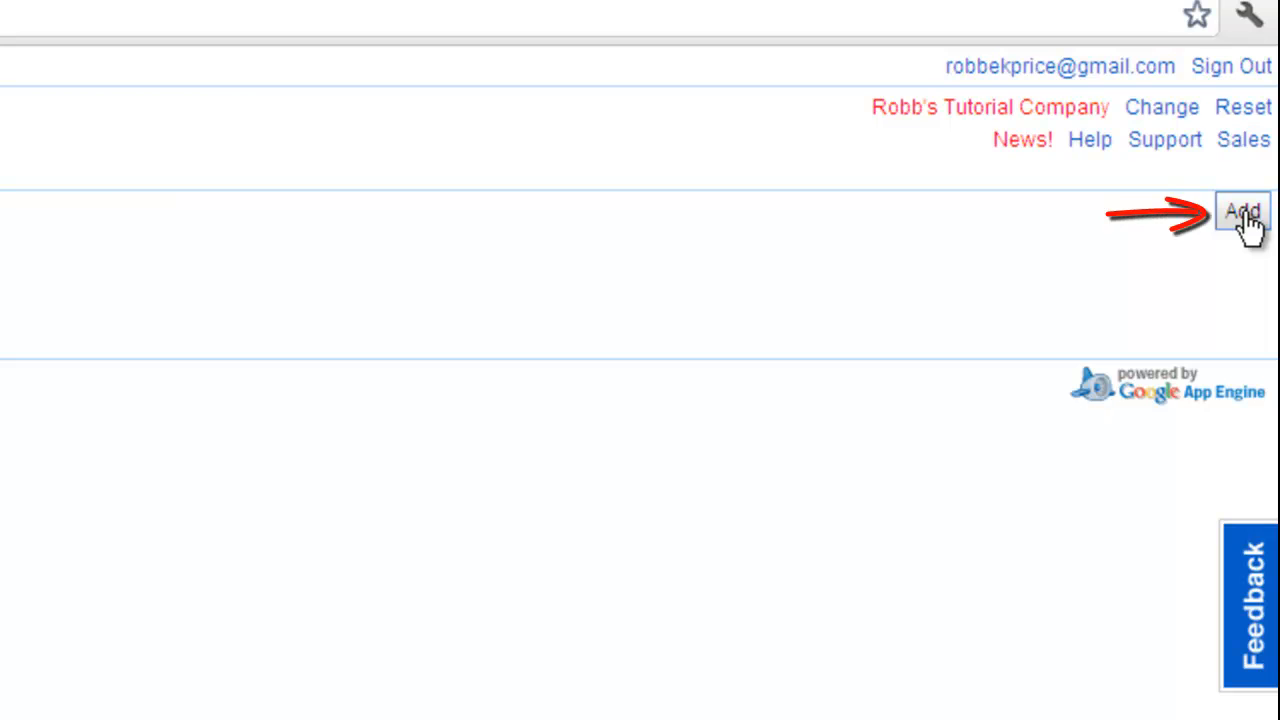
# Create a schedule named 'Company Schedule' distributed to Robb's Display.
pyautogui.click(1244, 212)
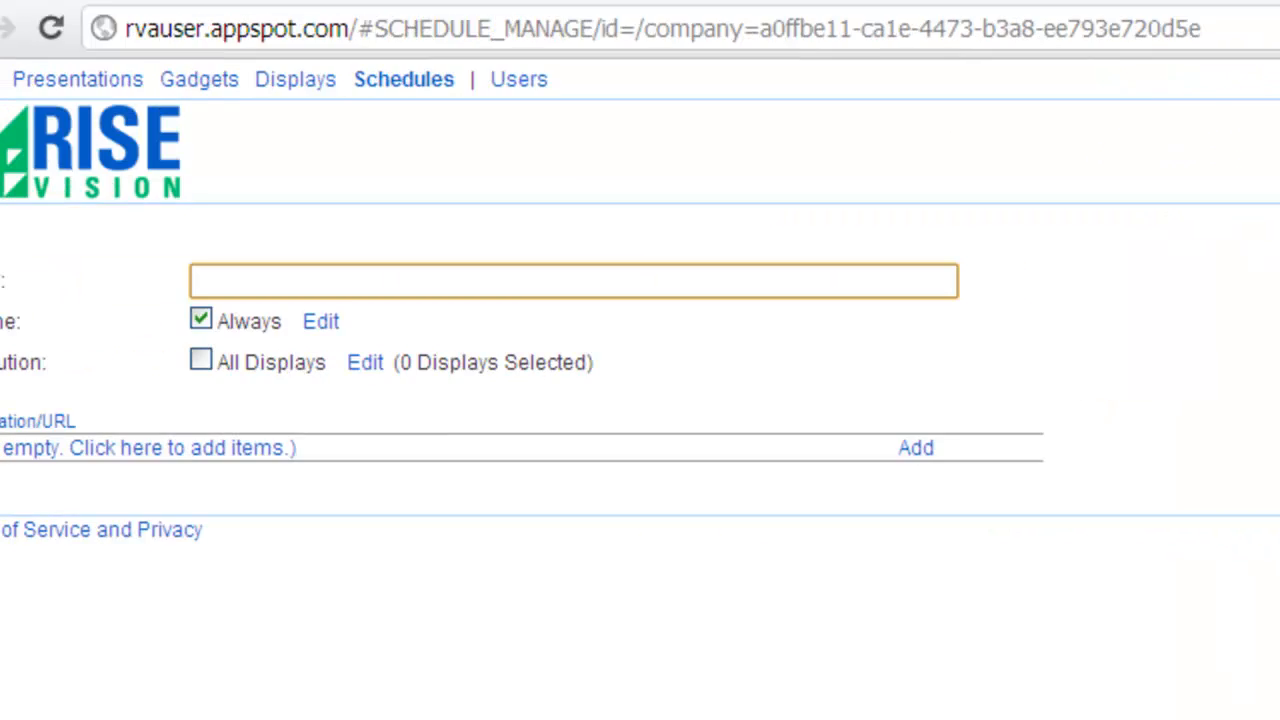
pyautogui.write('Company Schedule')
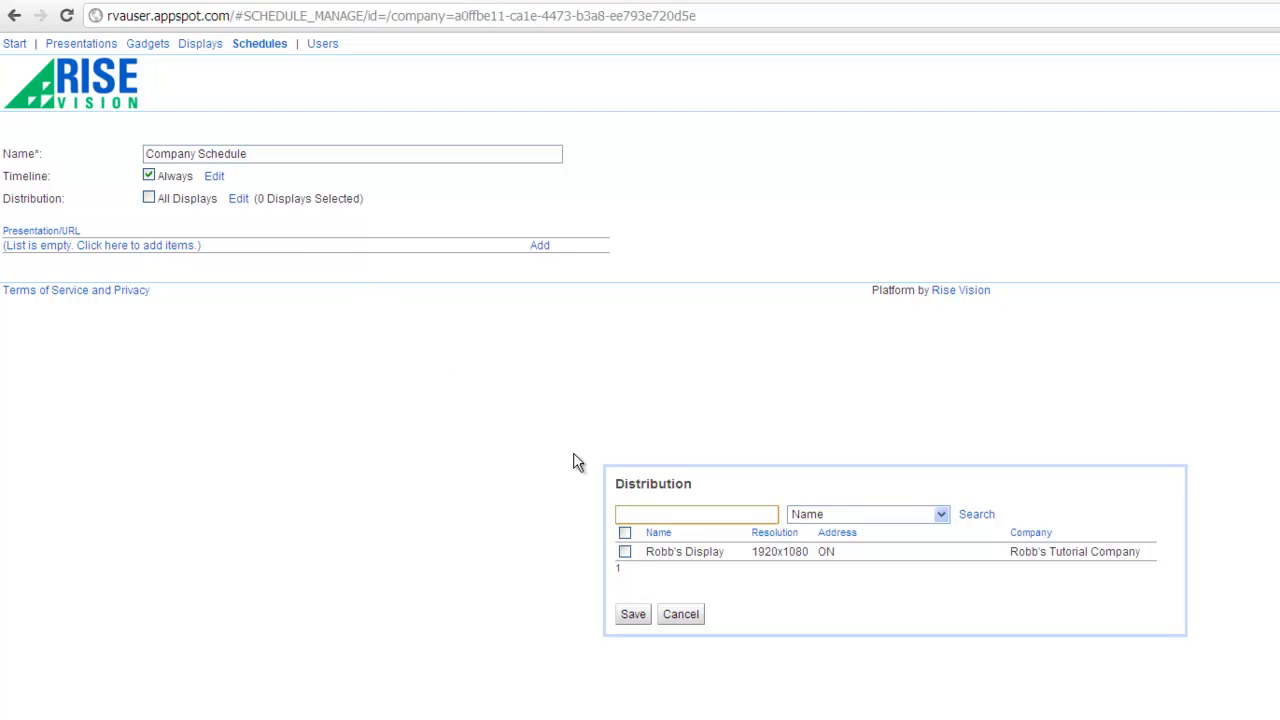
pyautogui.click(624, 552)
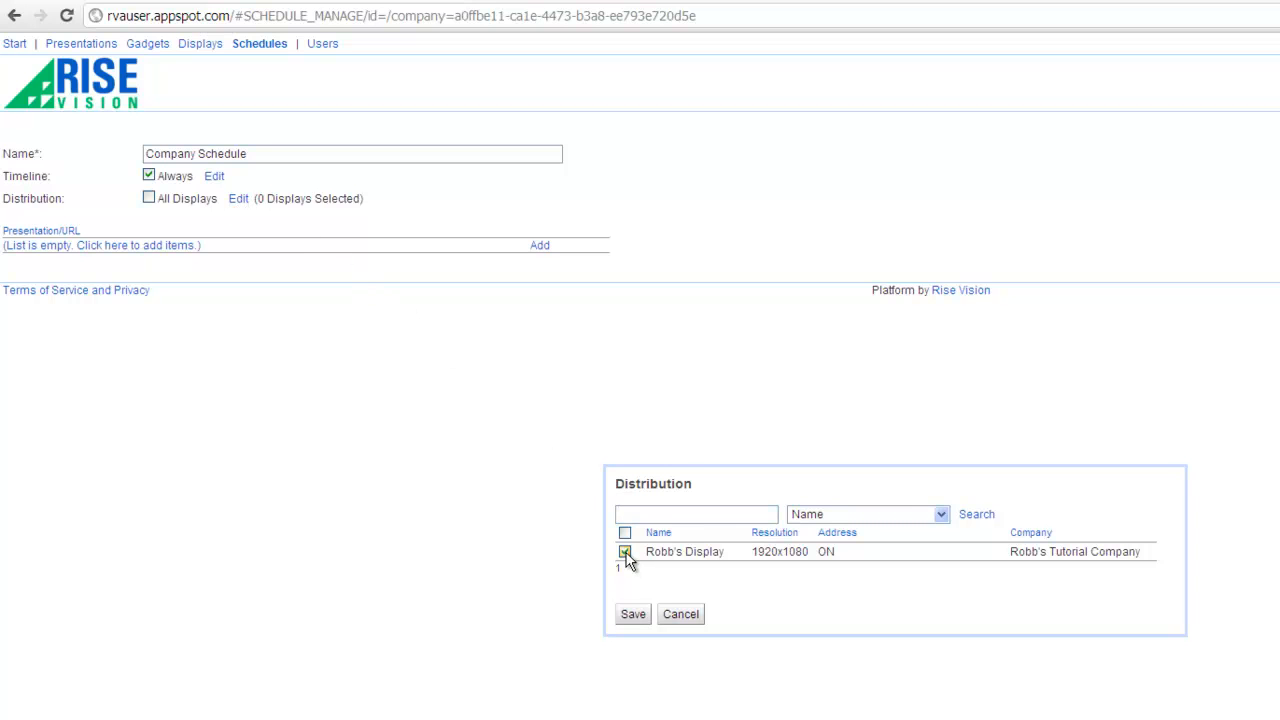
pyautogui.click(632, 614)
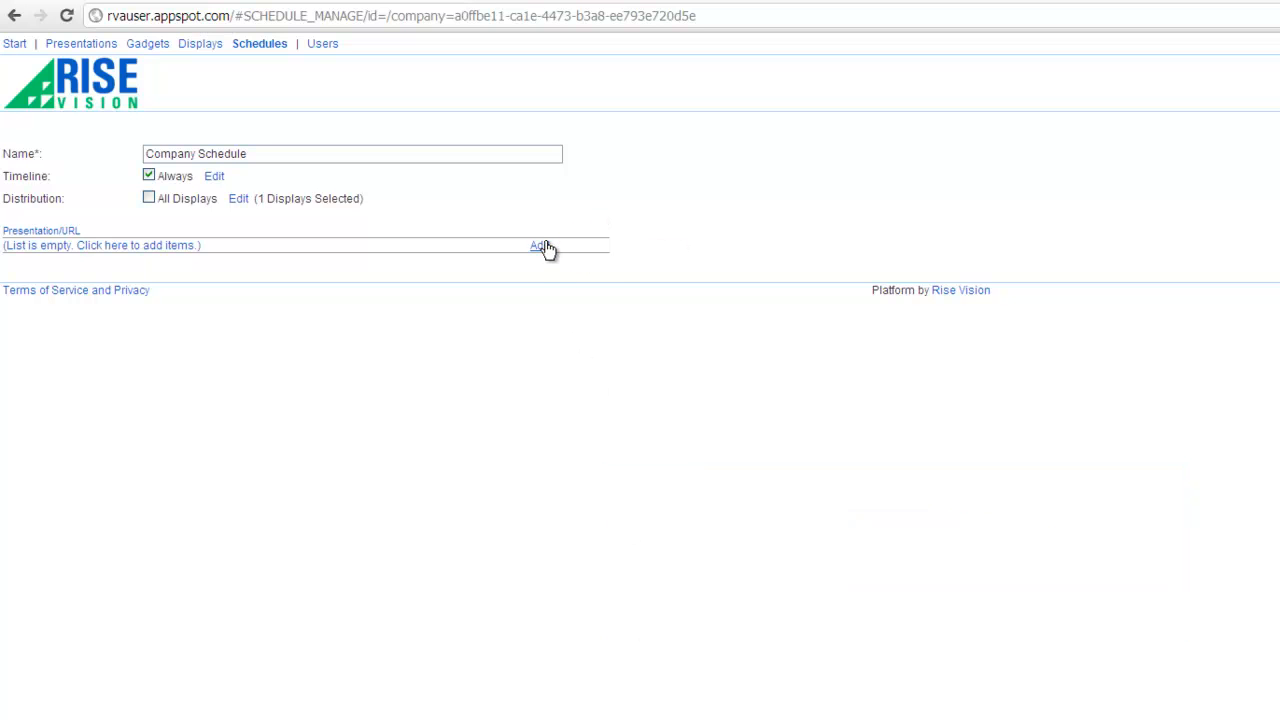
# Add the Company Profile Template as schedule item 'Presentation 1' for 10 seconds.
pyautogui.click(536, 246)
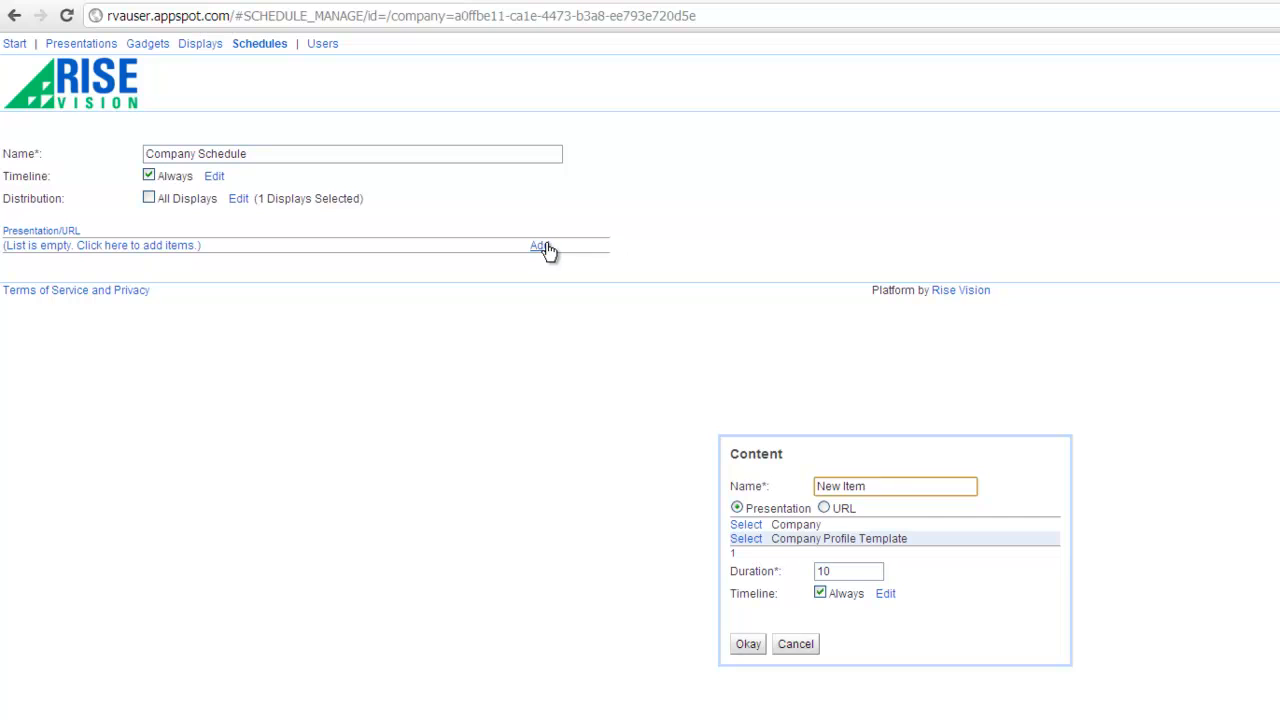
pyautogui.click(746, 538)
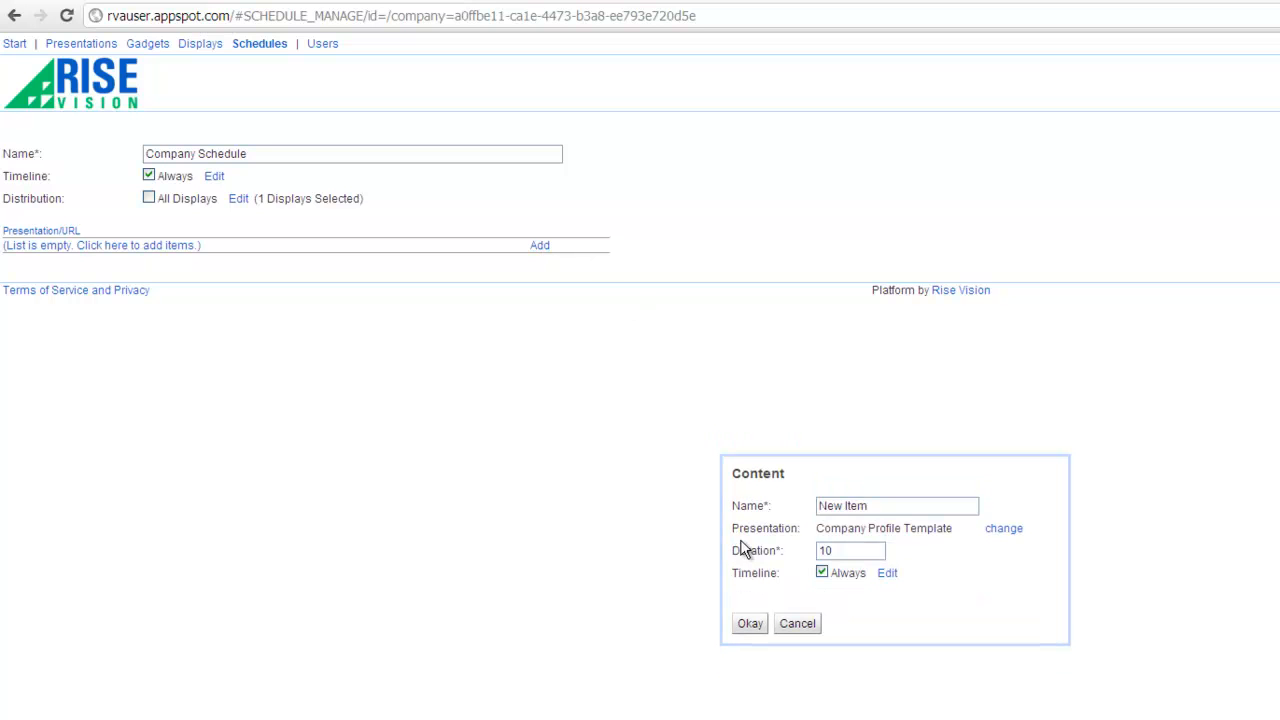
pyautogui.write('Presentation 1')
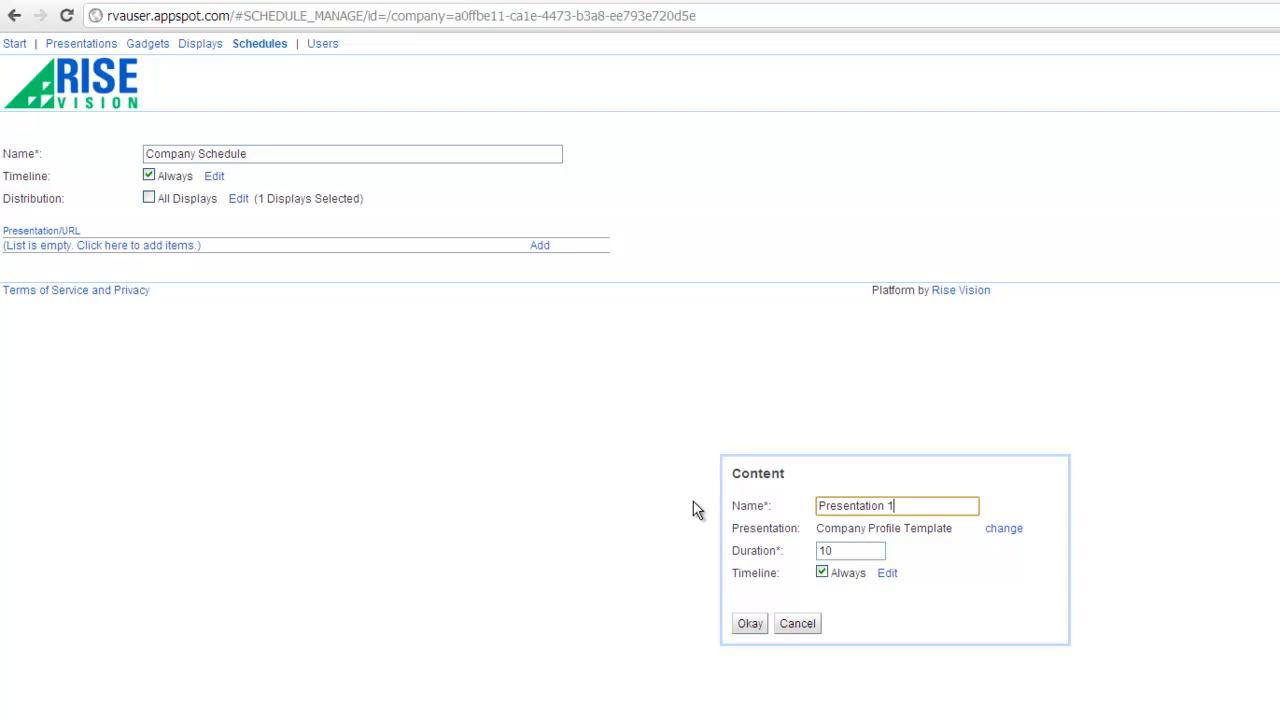
pyautogui.moveTo(740, 570)
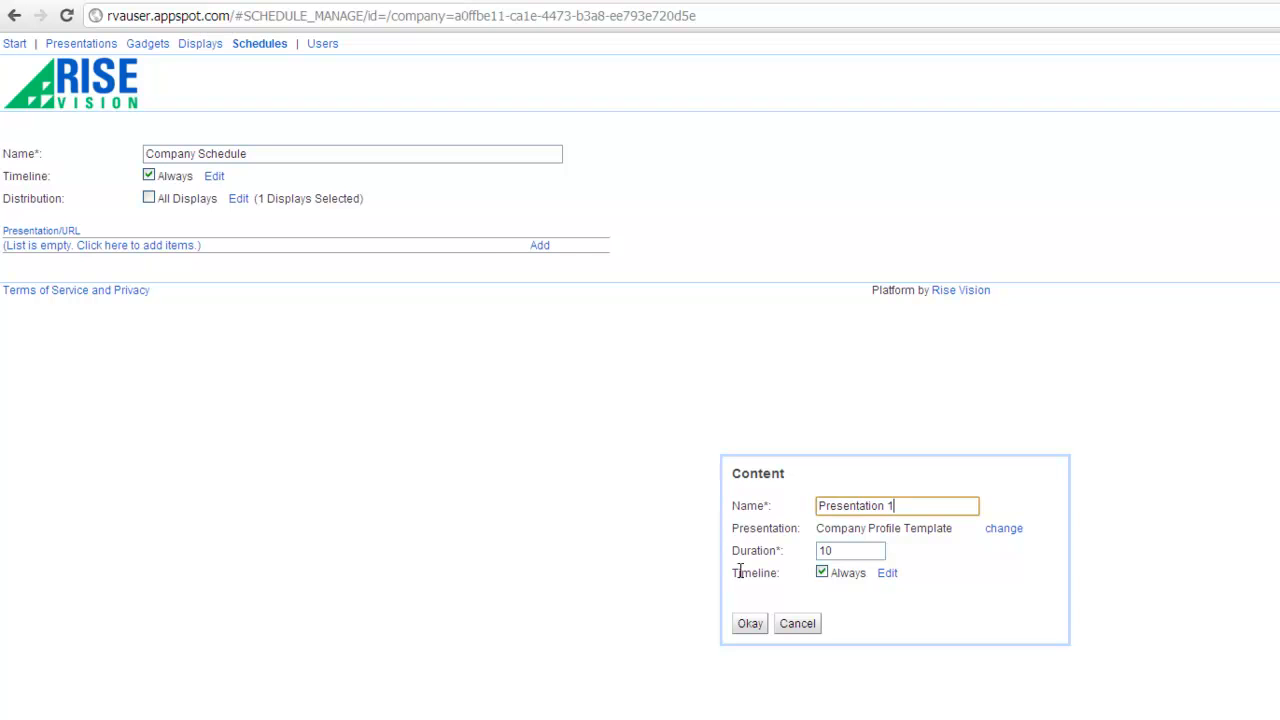
pyautogui.click(748, 624)
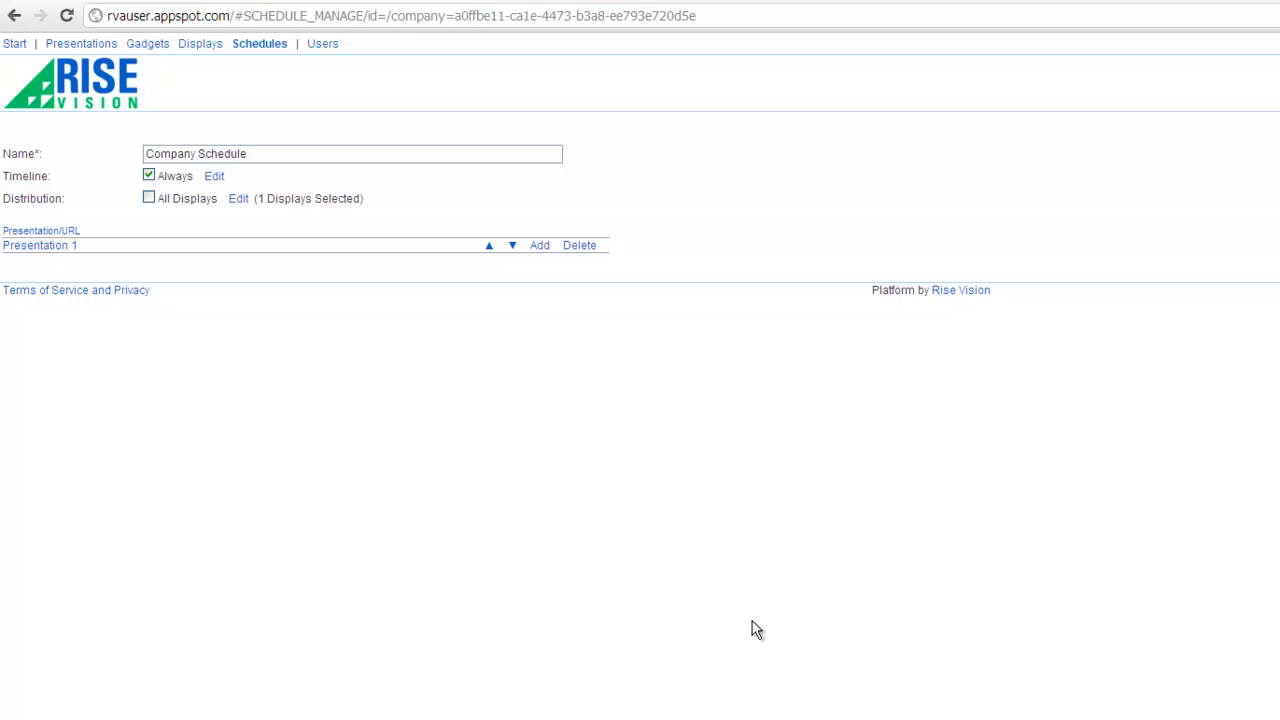
# Add a second item 'Presentation 2' using the Company presentation, reaching its timeline settings.
pyautogui.click(540, 244)
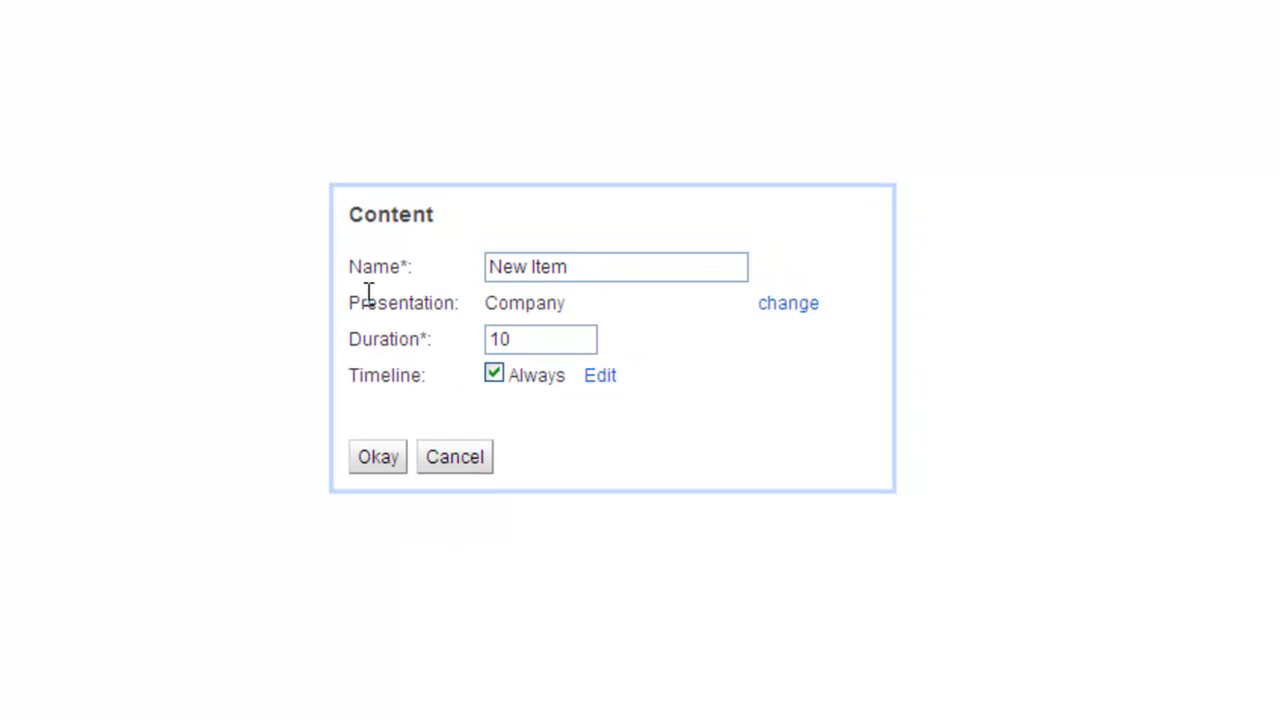
pyautogui.write('Presentation 2')
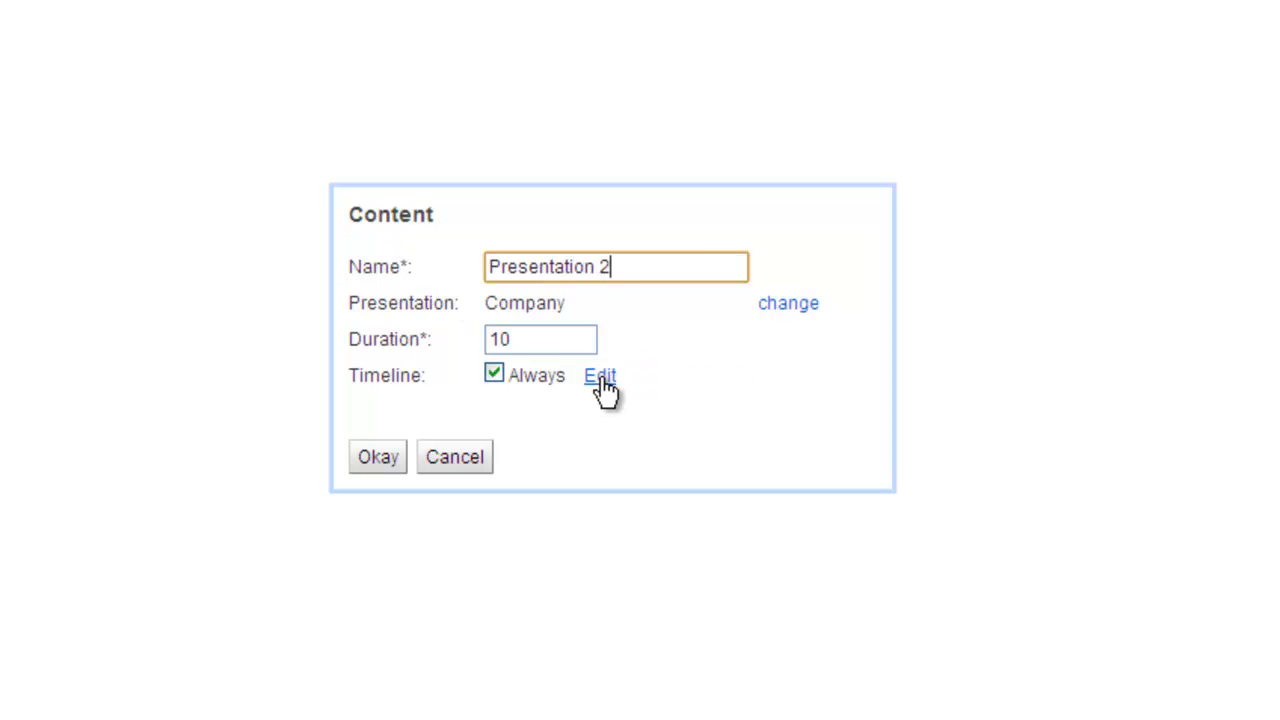
pyautogui.click(600, 376)
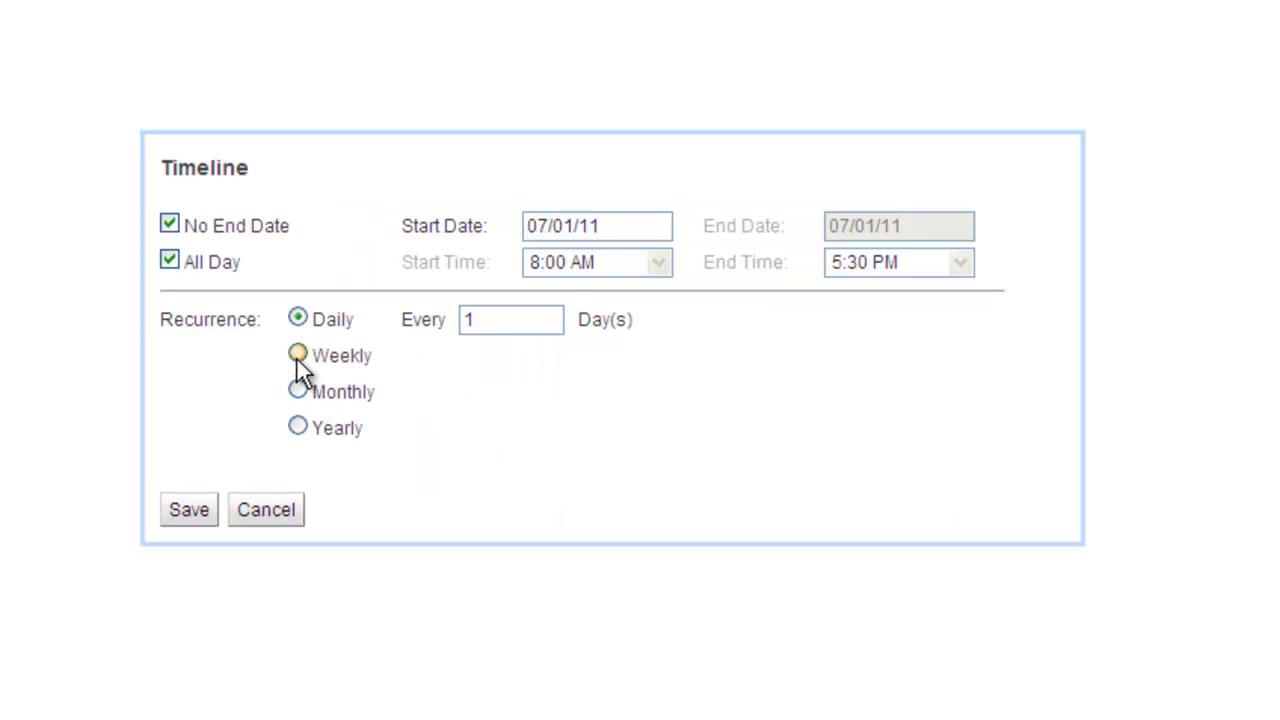
# Set Presentation 2 to repeat weekly on Fridays only.
pyautogui.click(296, 354)
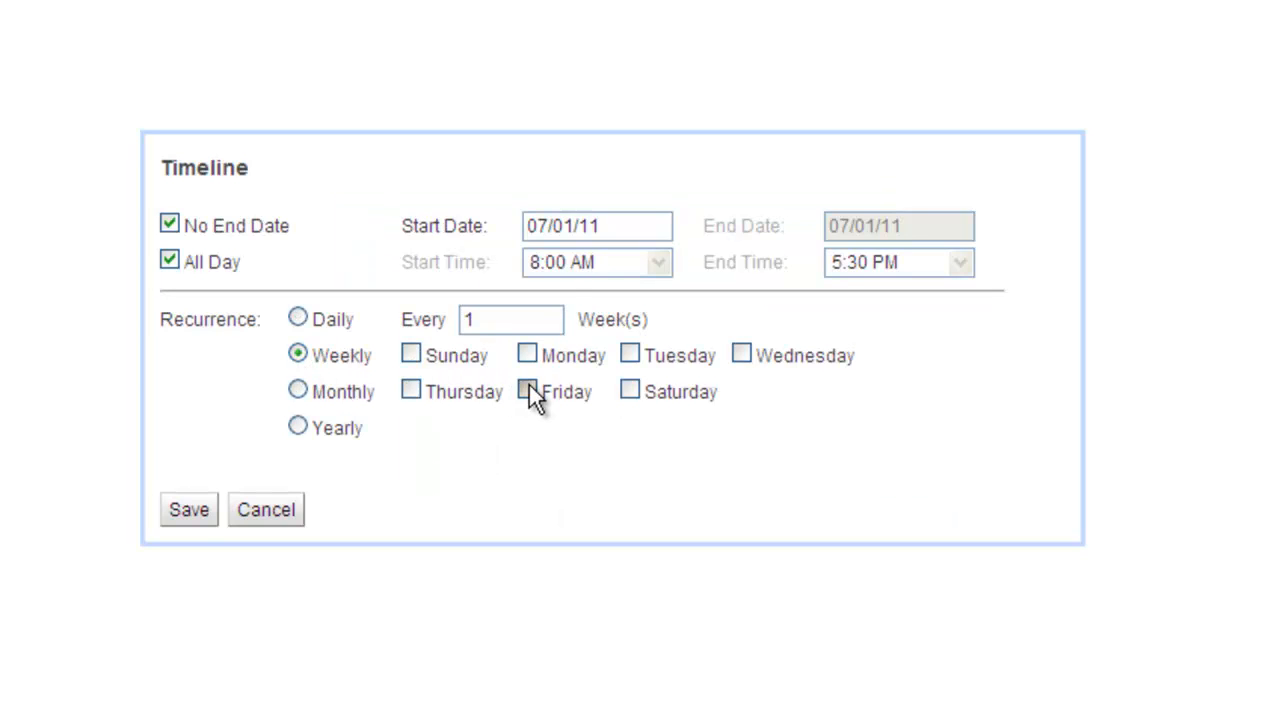
pyautogui.click(188, 510)
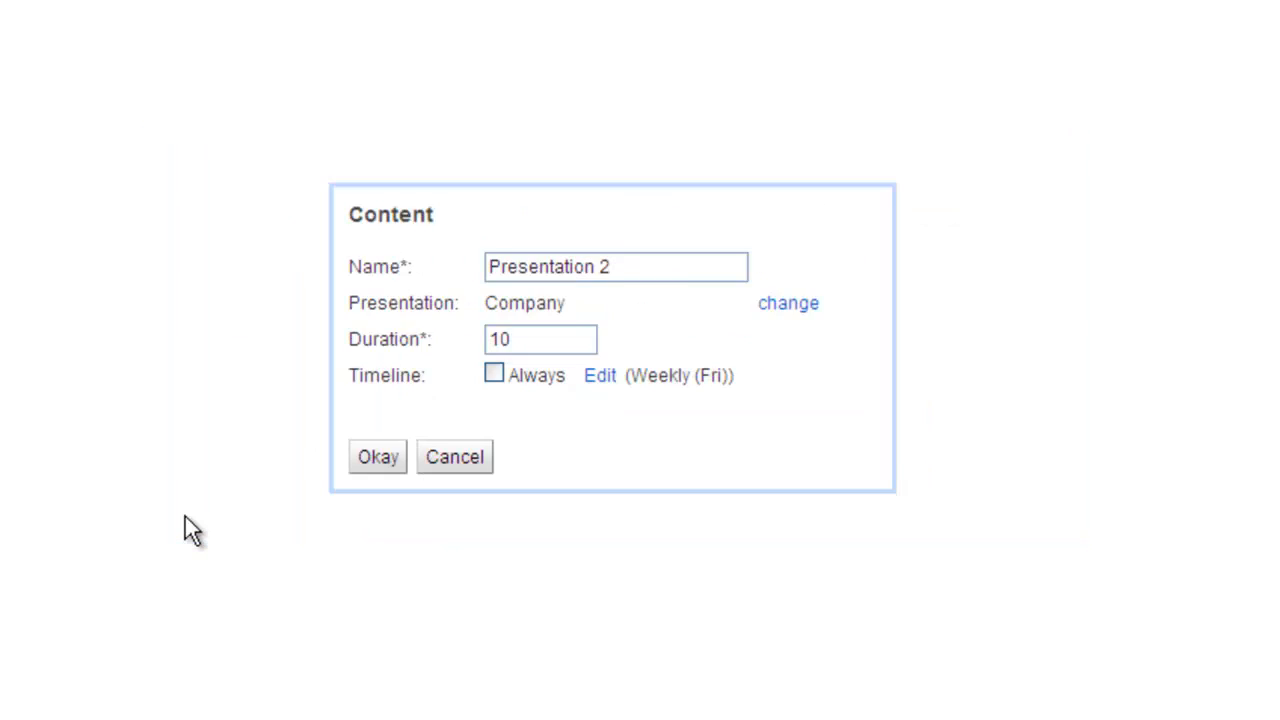